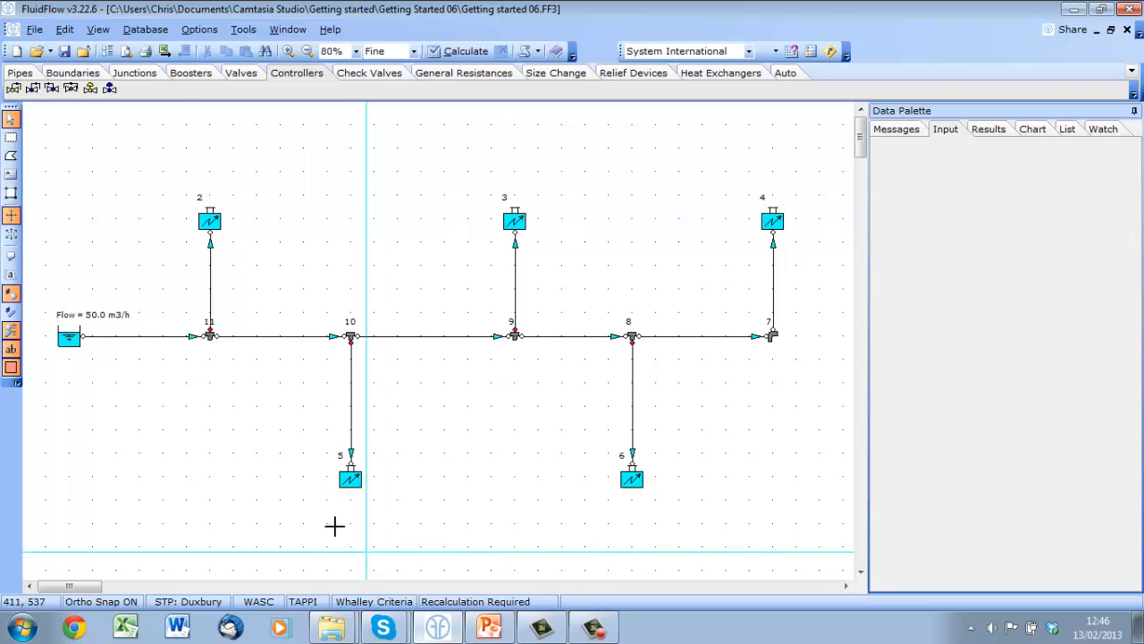
Start changing the inlet boundary at node 1 to a 50 m3/h known-flow boundary
right_click(68, 336)
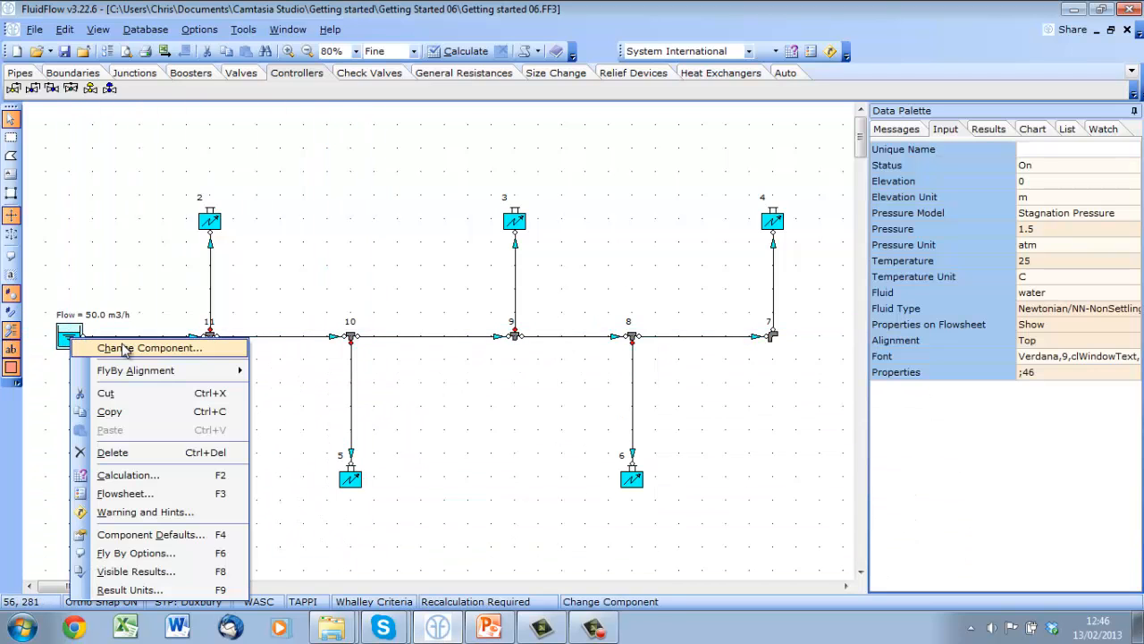
click(150, 347)
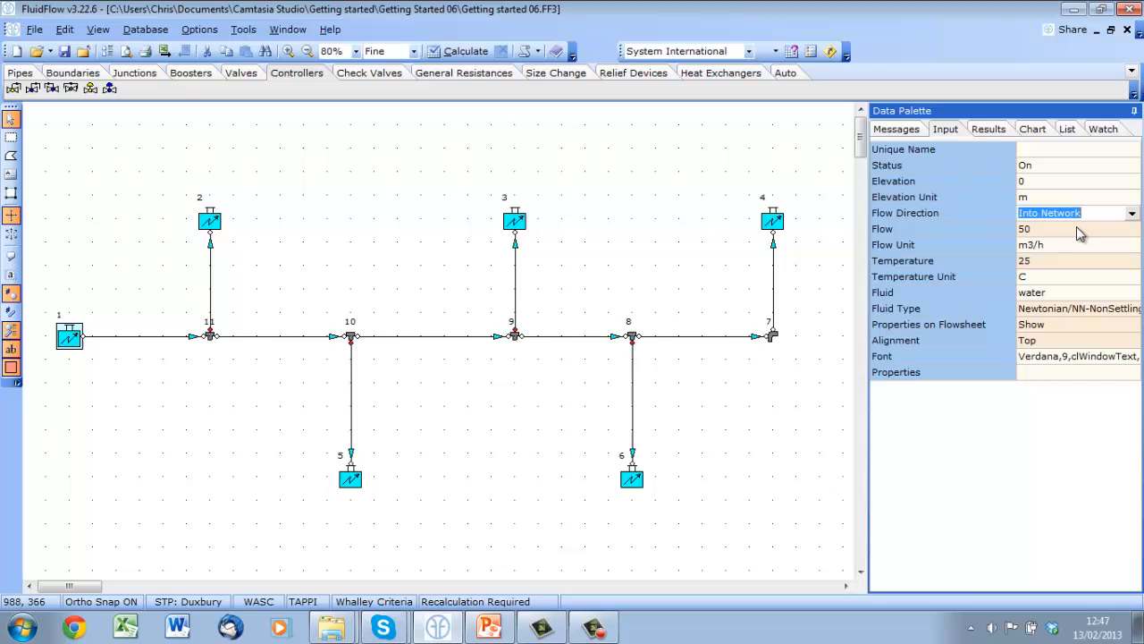
mouse_move(211, 224)
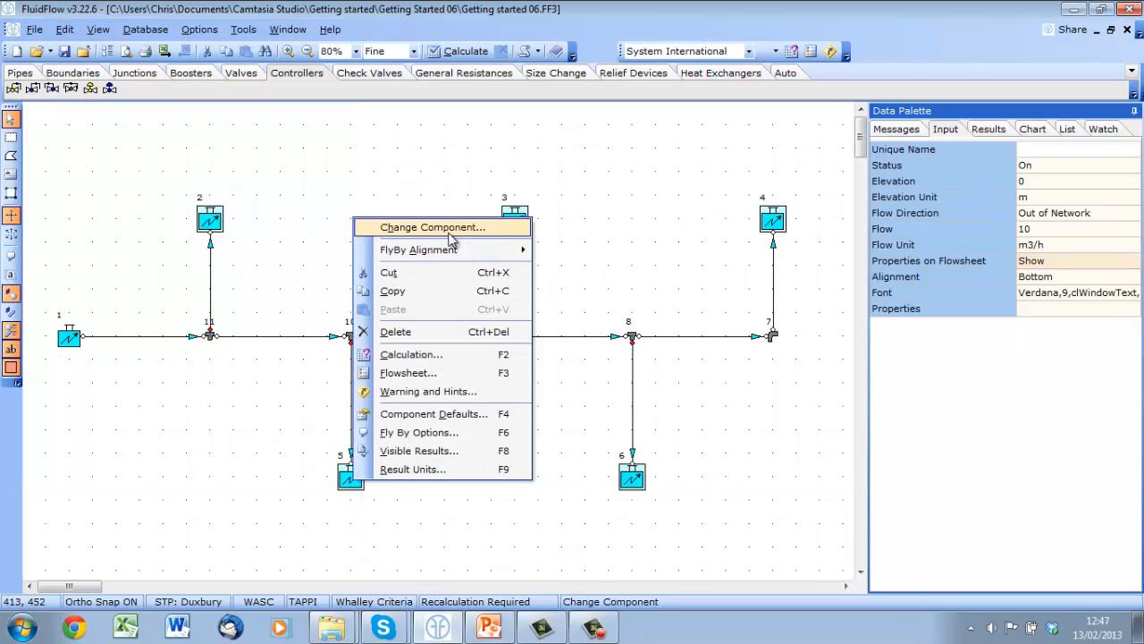
Convert the offtake tanks to 1.2 atm known-pressure boundaries with Flow shown on the flowsheet
click(429, 227)
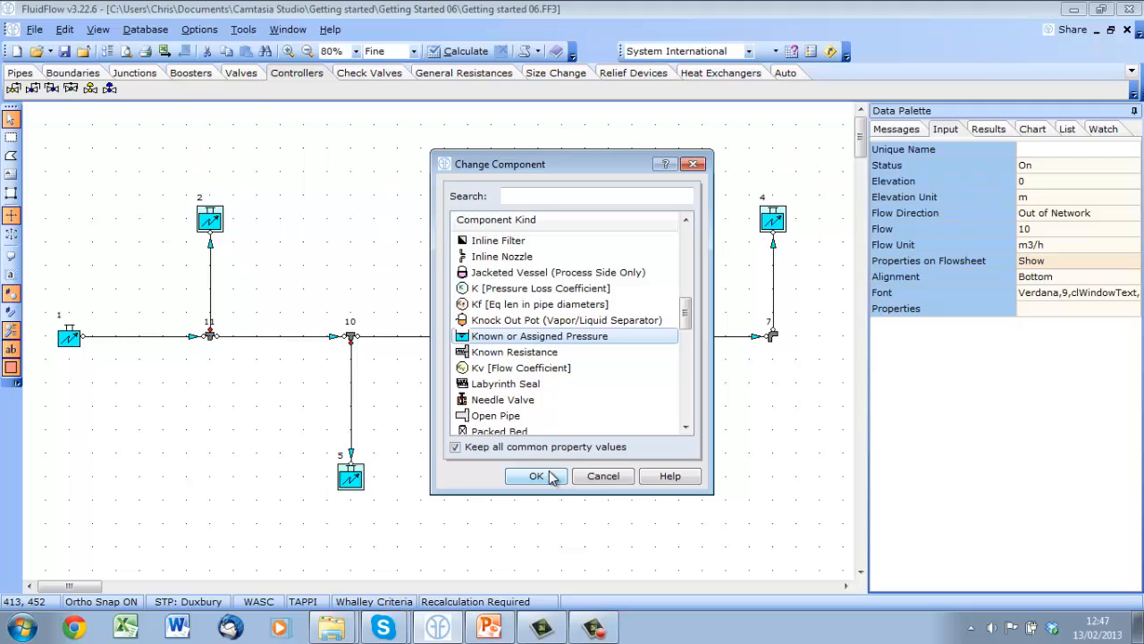
click(537, 475)
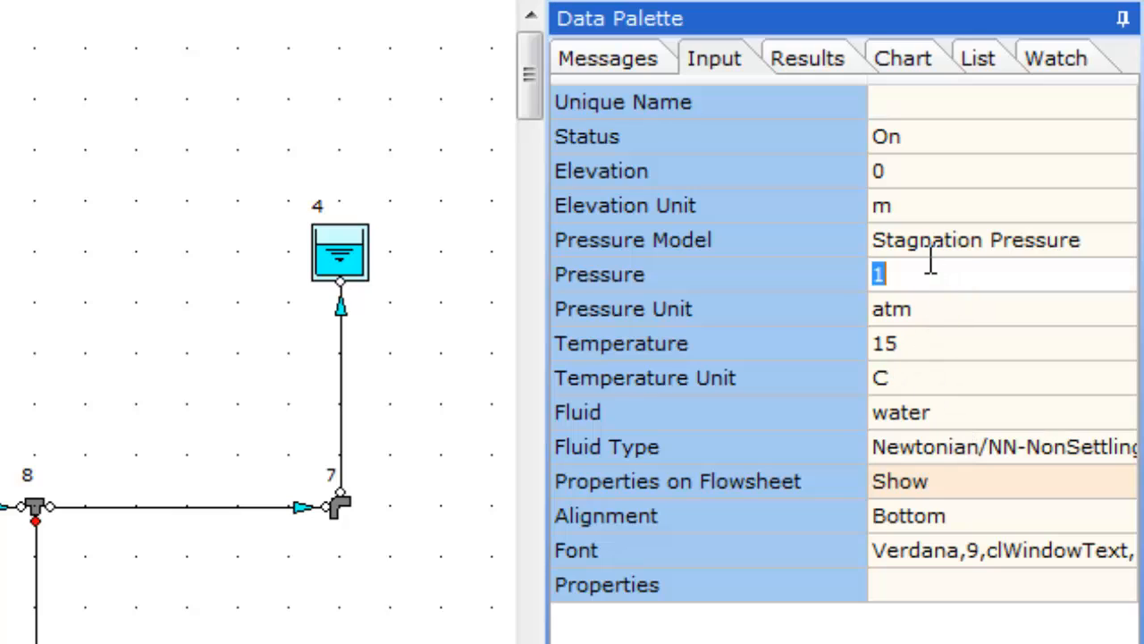
text(.2)
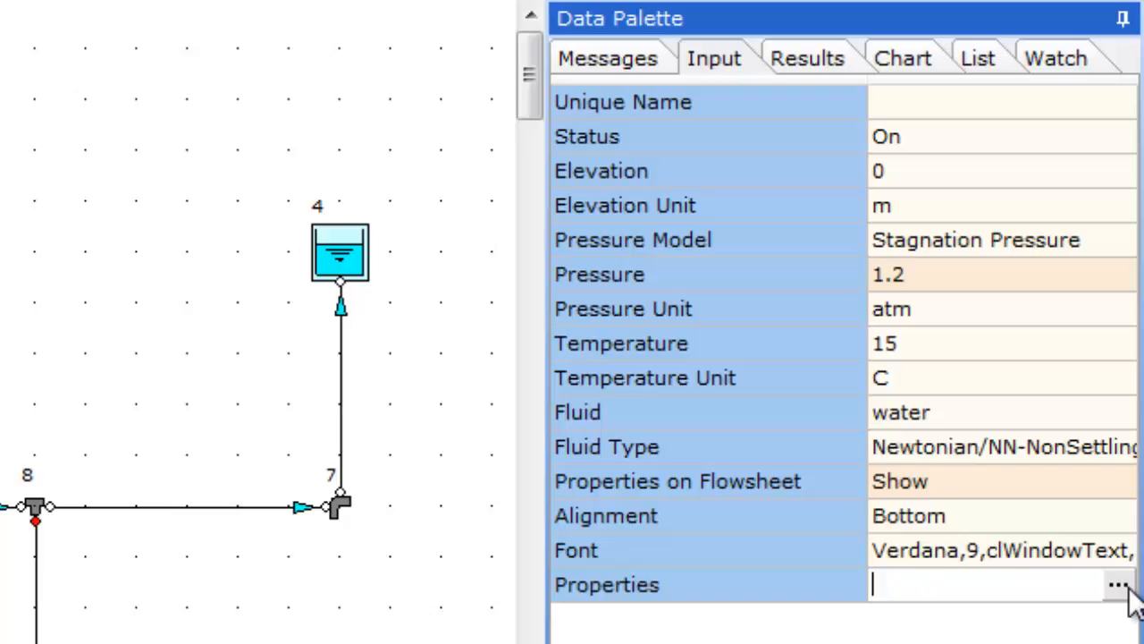
click(1119, 585)
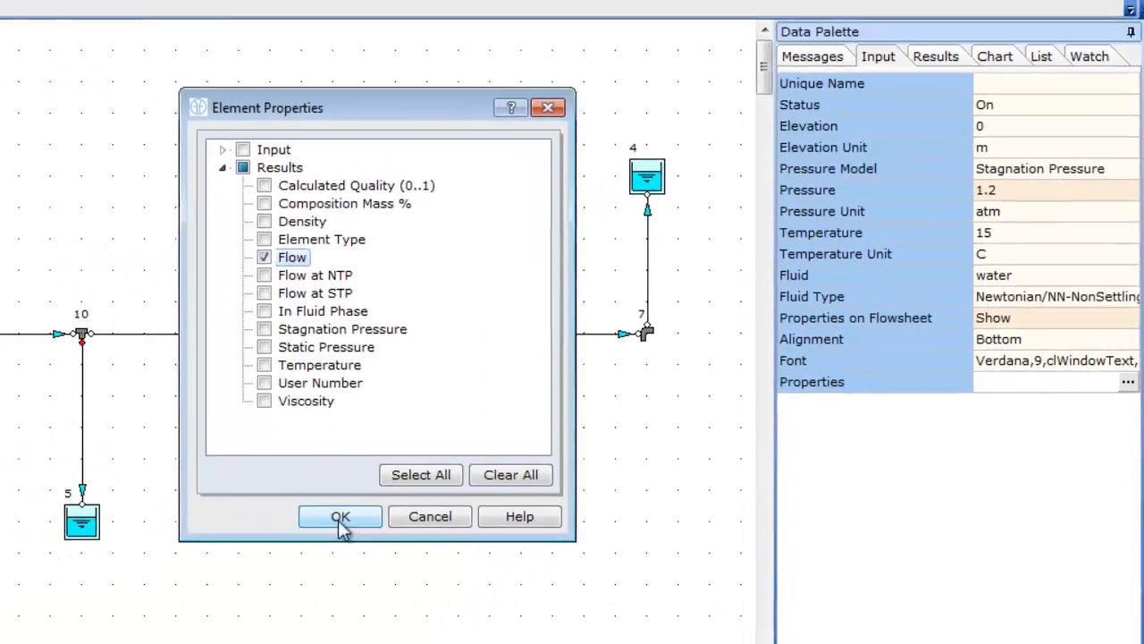
click(340, 515)
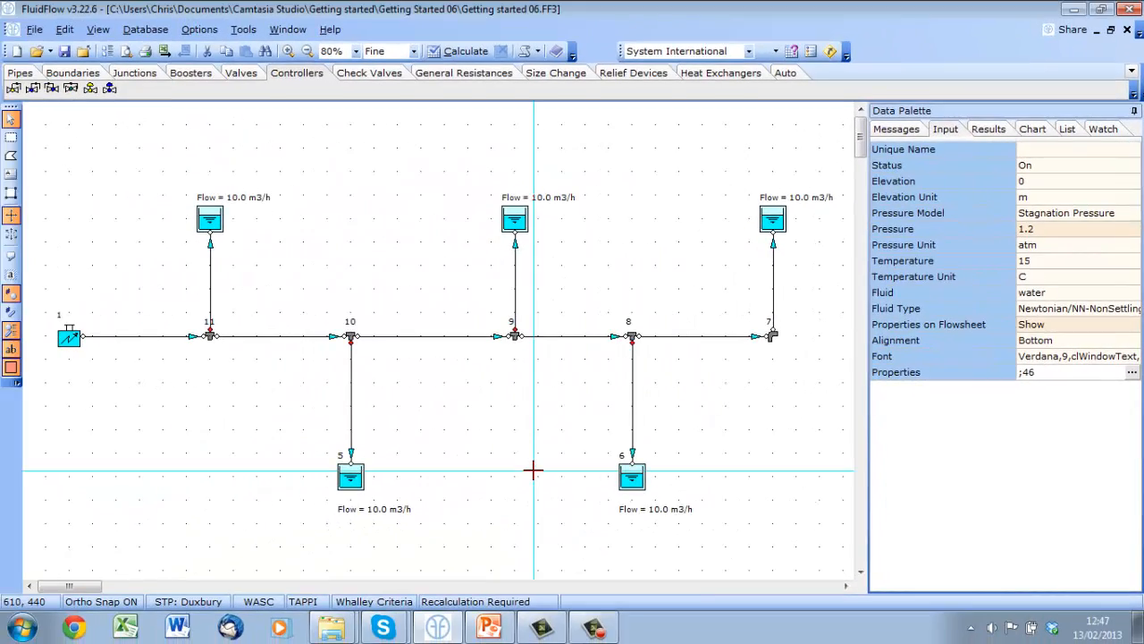
Calculate the network, showing unbalanced offtake flows from 4.7 to 14.1 m3/h
click(464, 50)
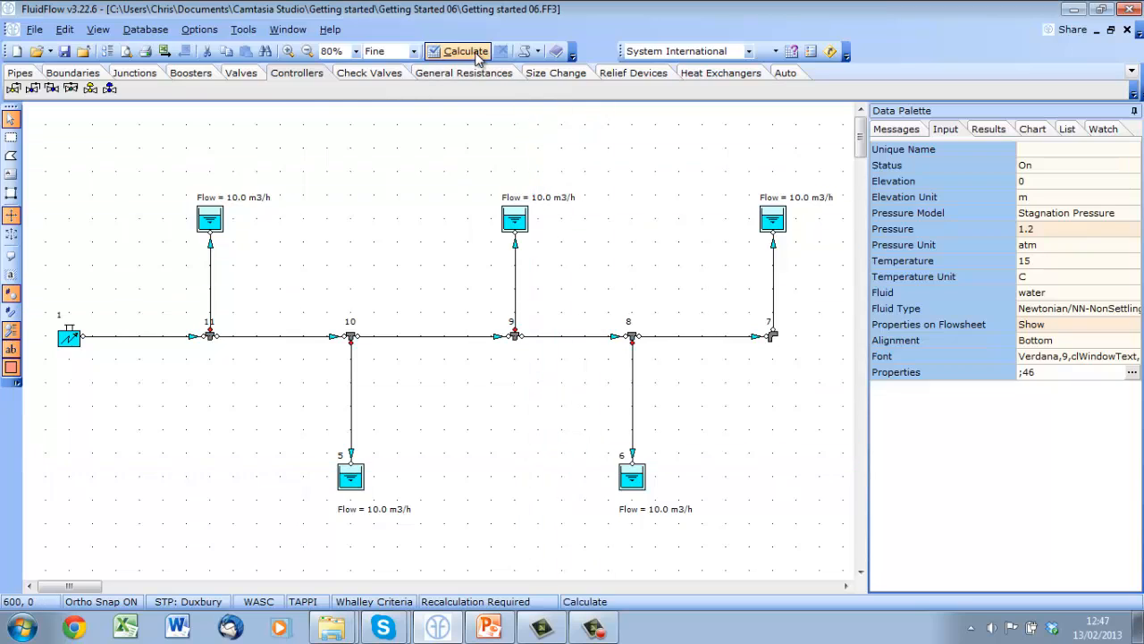
click(463, 50)
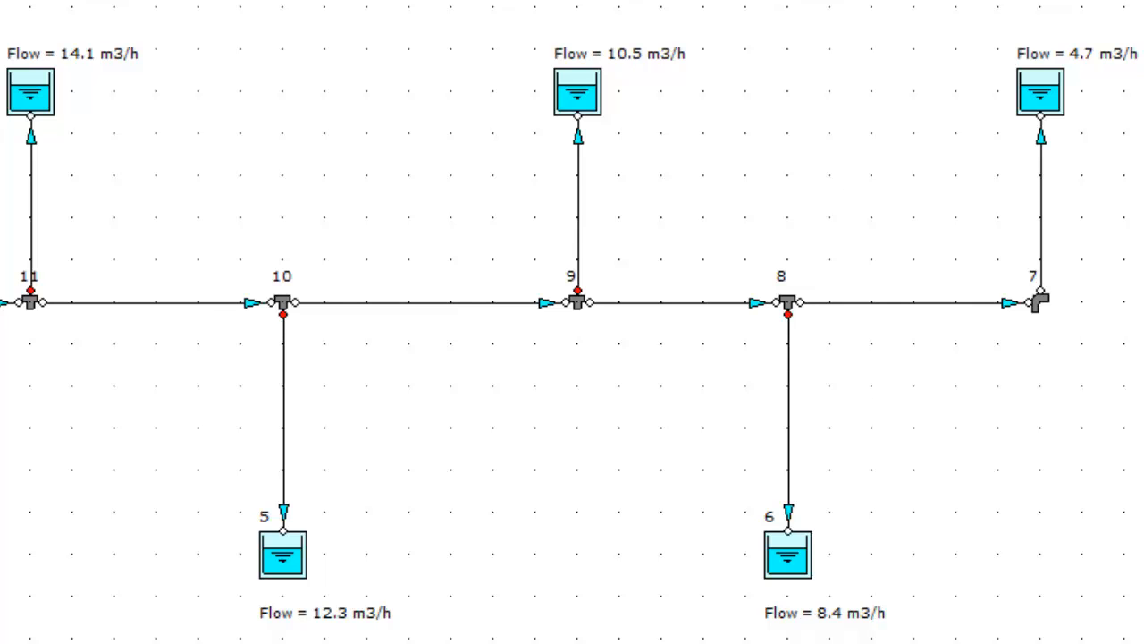
click(465, 50)
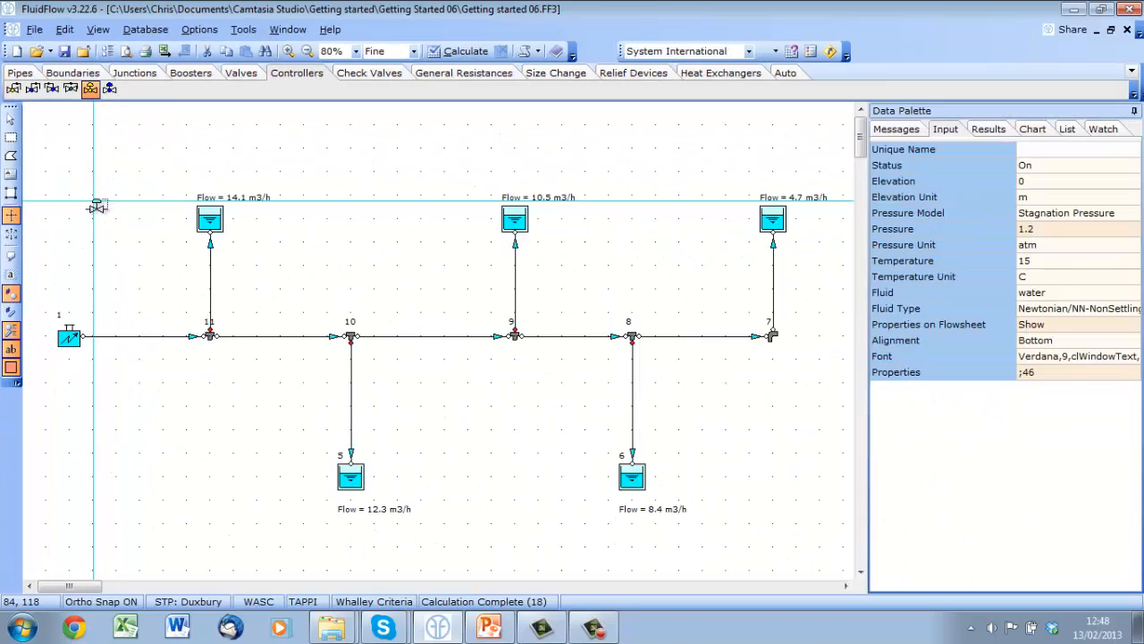
Place flow controllers on the offtake branches with 10 m3/h design flow and set the discharge pipe value
click(209, 286)
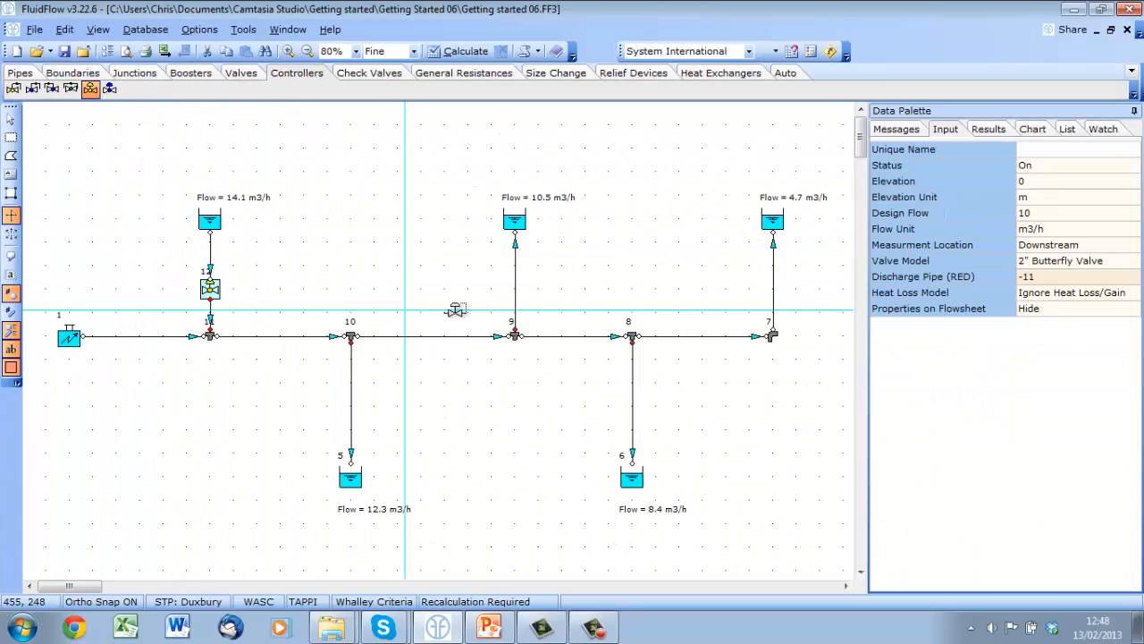
click(515, 288)
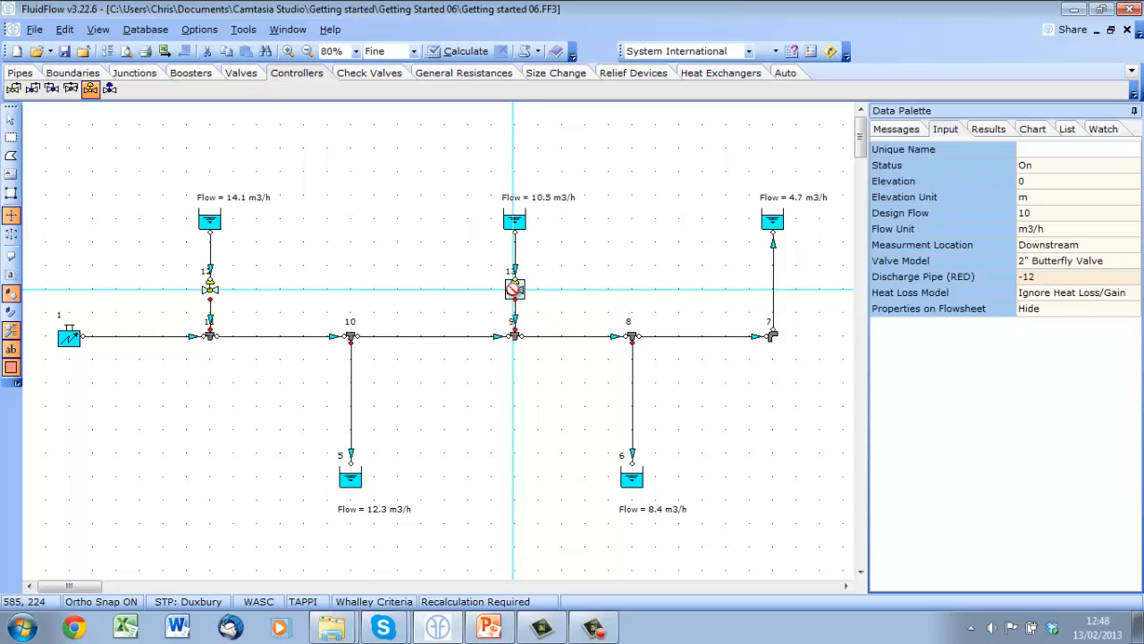
mouse_move(772, 290)
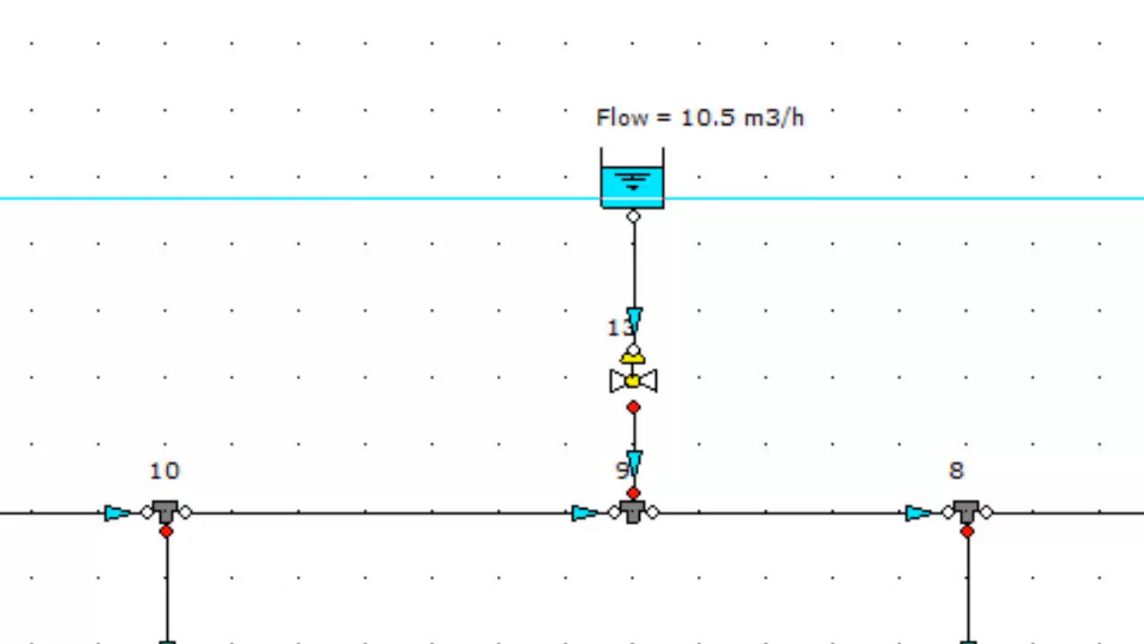
scroll(up, 3)
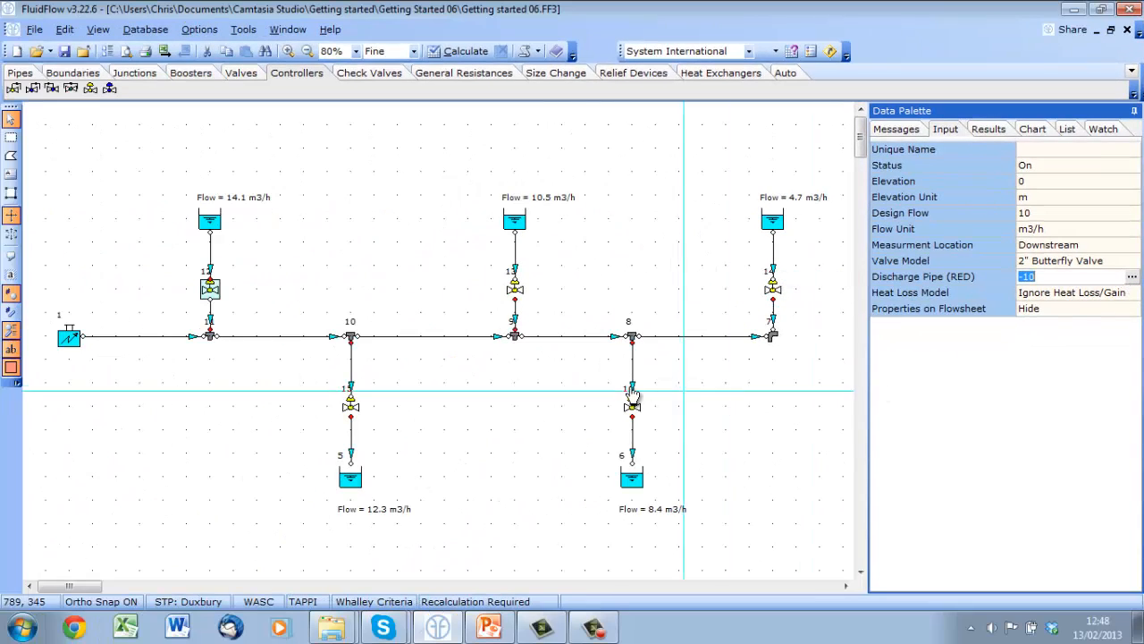
text(-12)
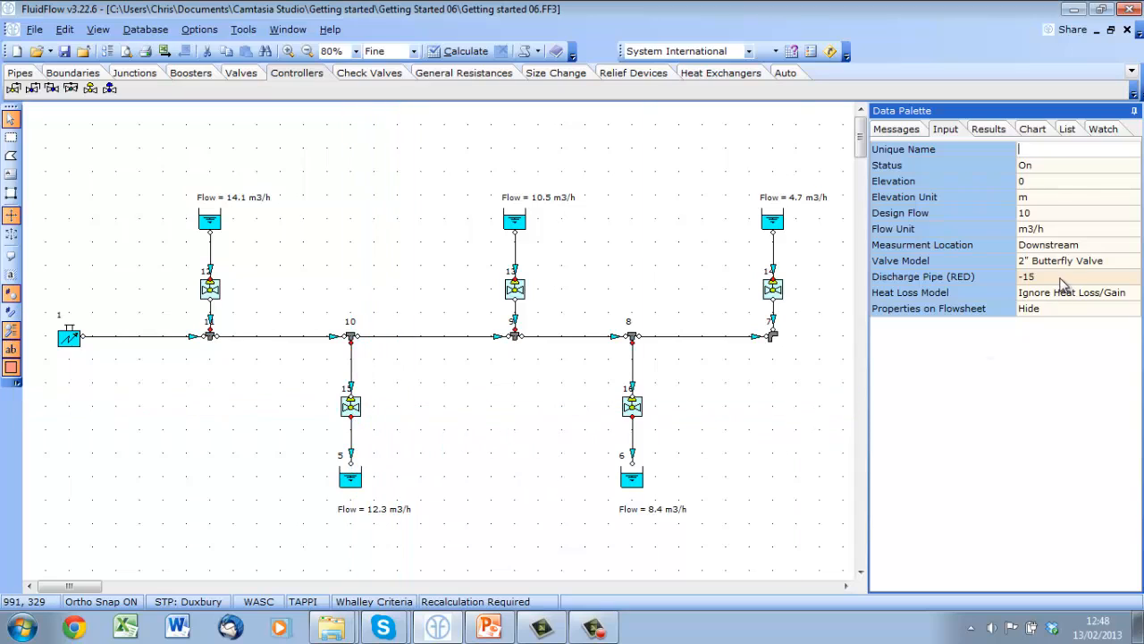
Set the flow controllers' valve model to the Keystone 1" butterfly valve
click(1073, 261)
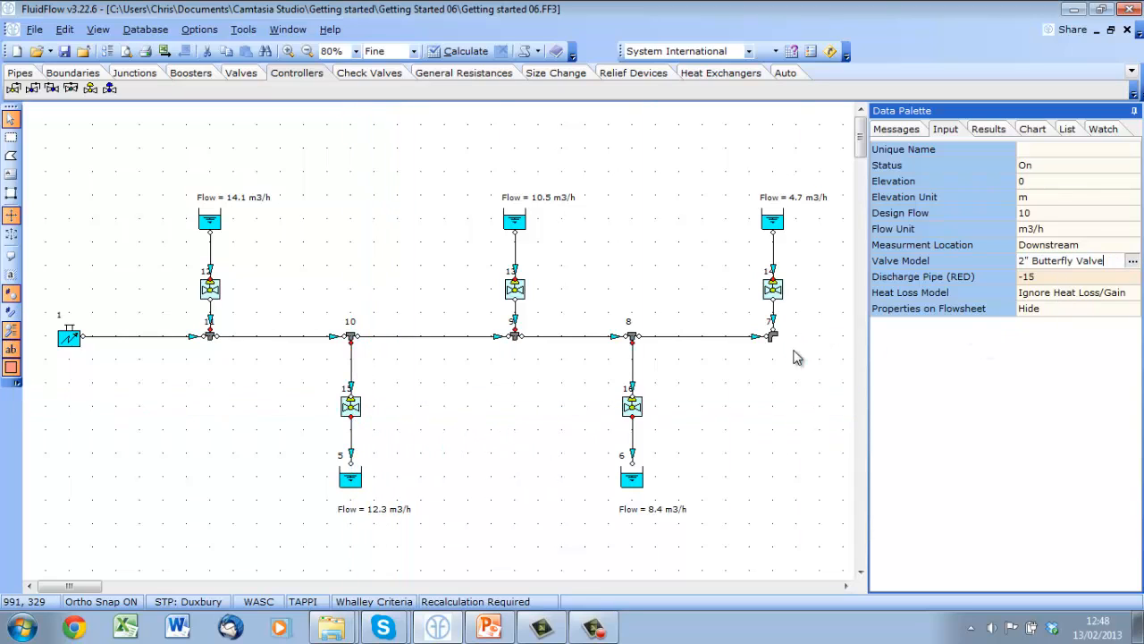
click(1134, 261)
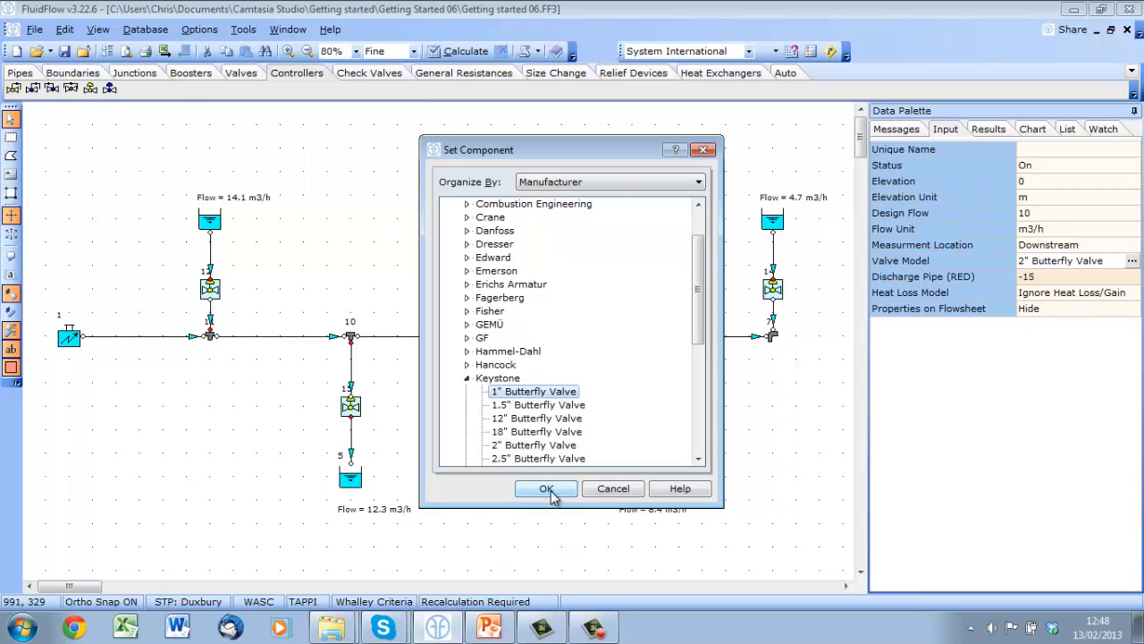
click(547, 488)
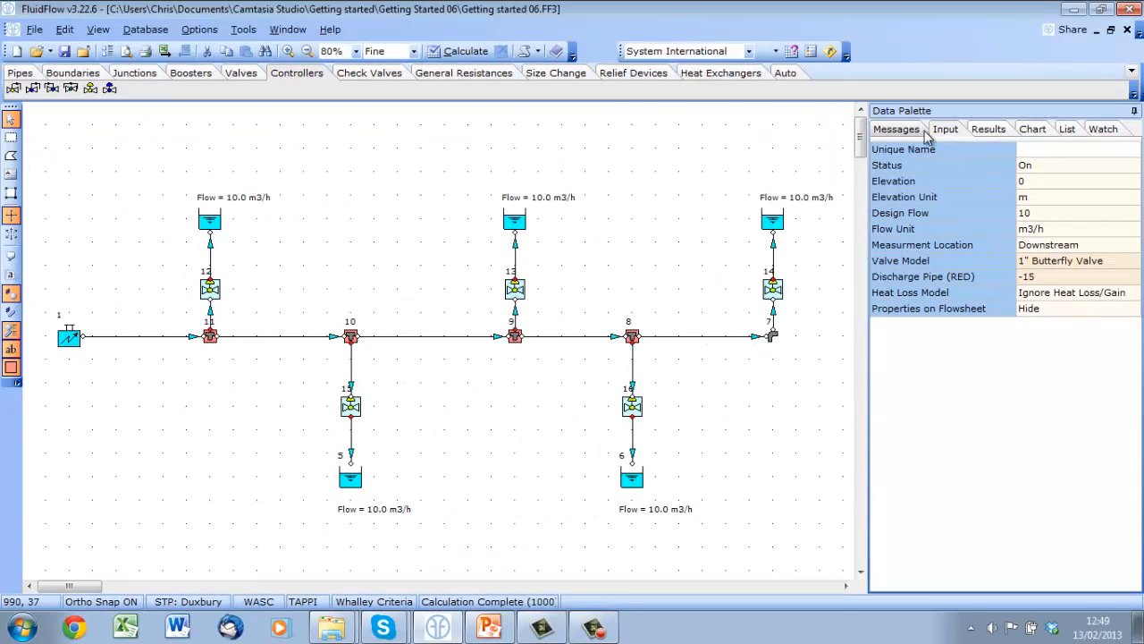
Review controller results of 10.0 m3/h at 57–64% open and select the lower-right controller for replacement
click(896, 129)
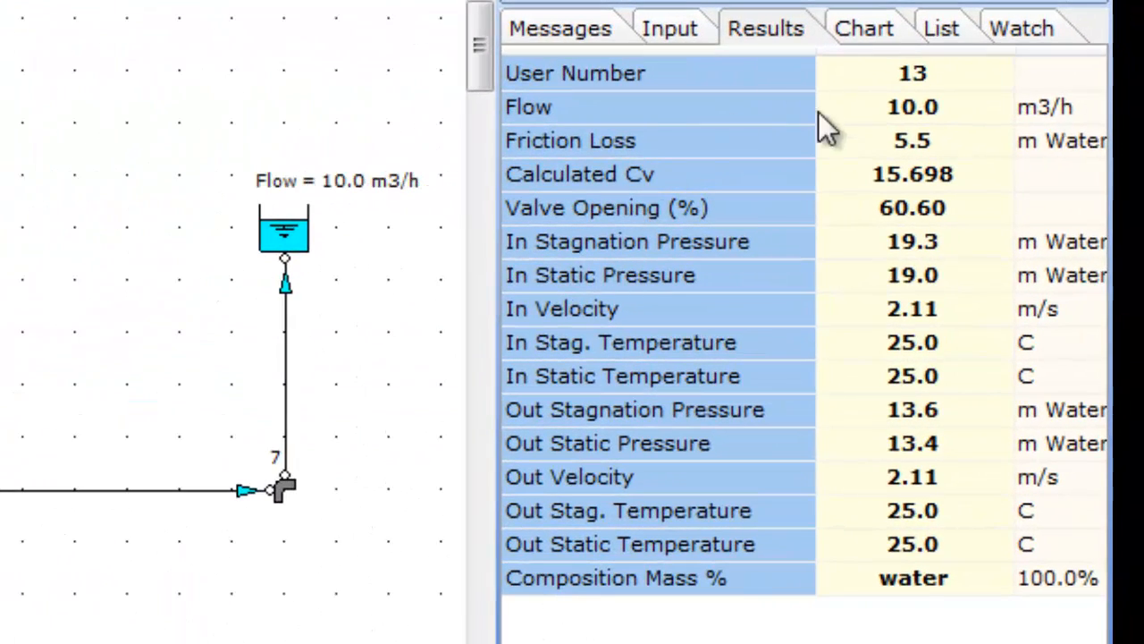
mouse_move(939, 250)
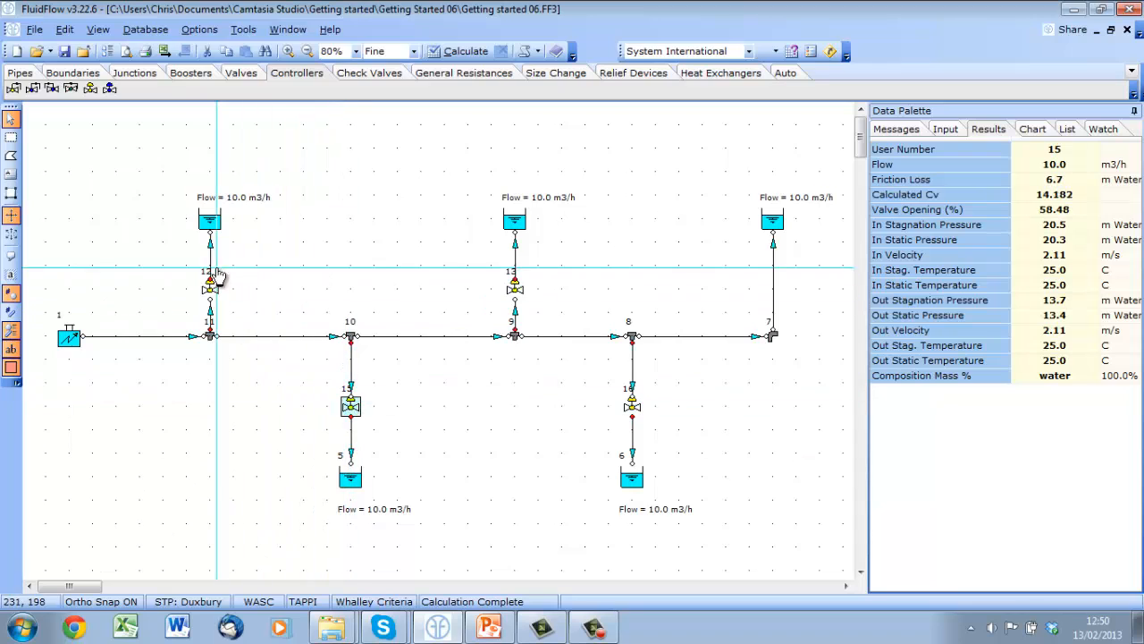
click(209, 286)
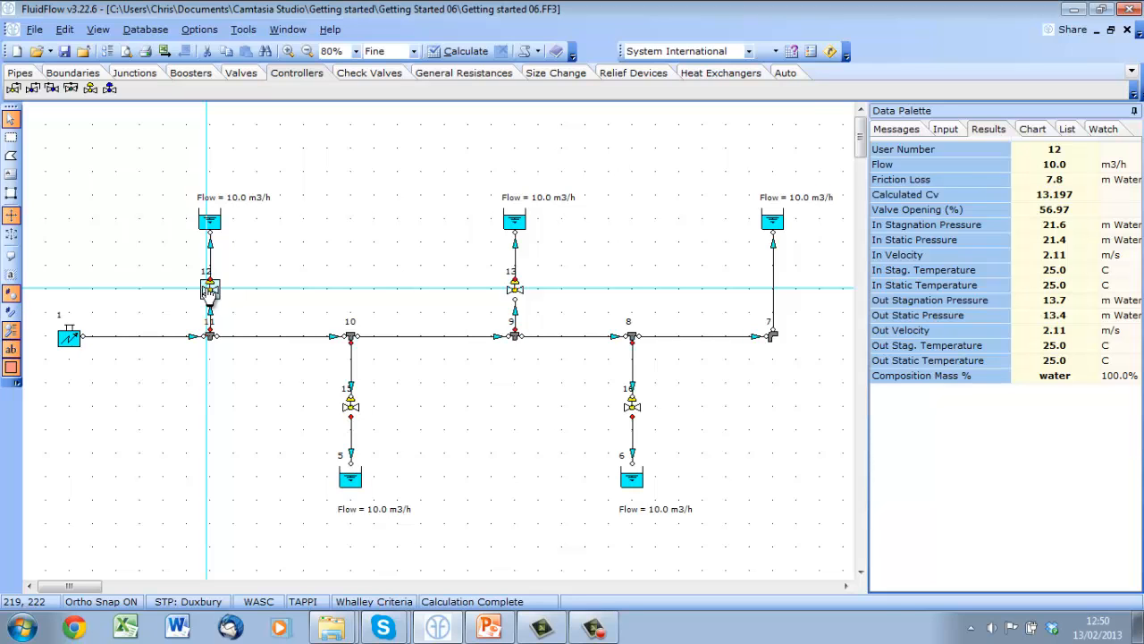
click(633, 408)
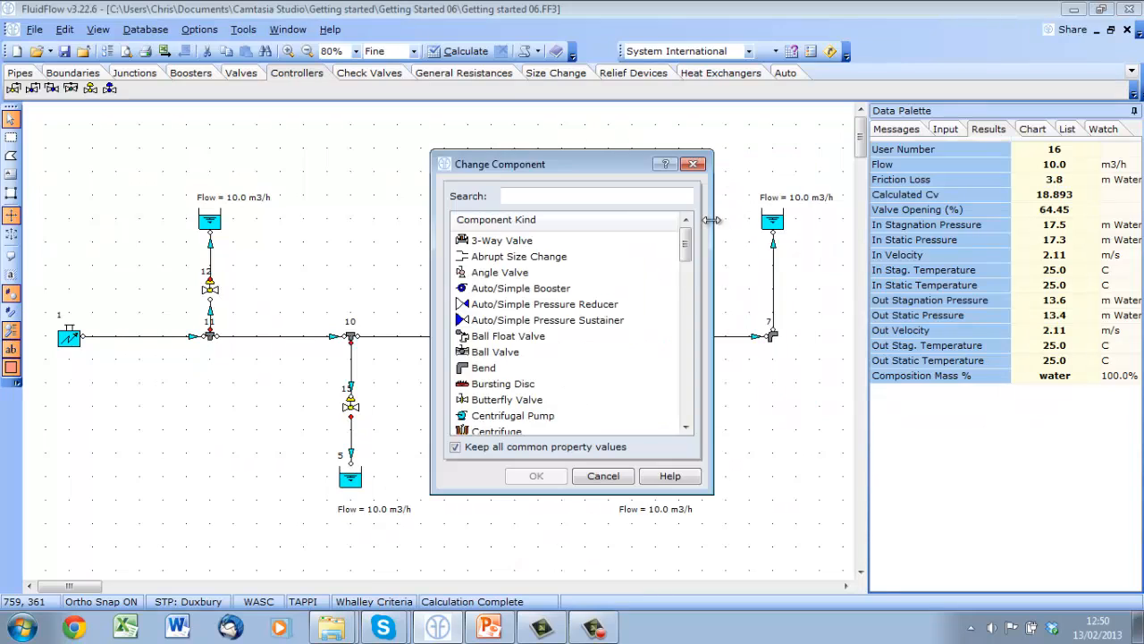
Swap the lower-right flow controller for a globe valve at 50% open and recalculate
scroll(down, 3)
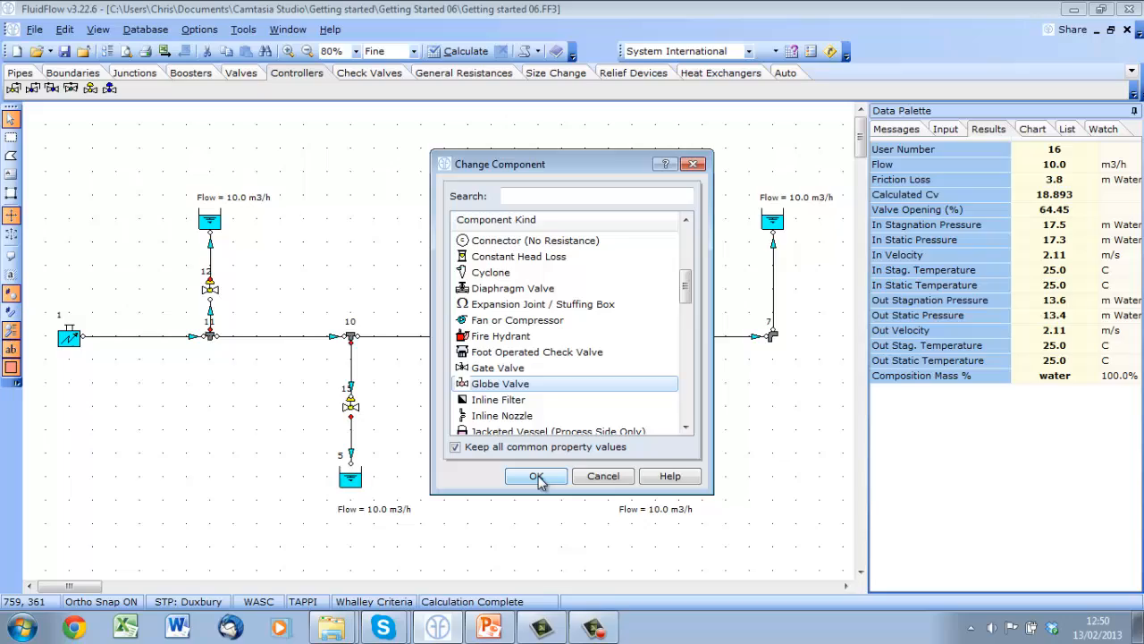
click(536, 476)
text(50)
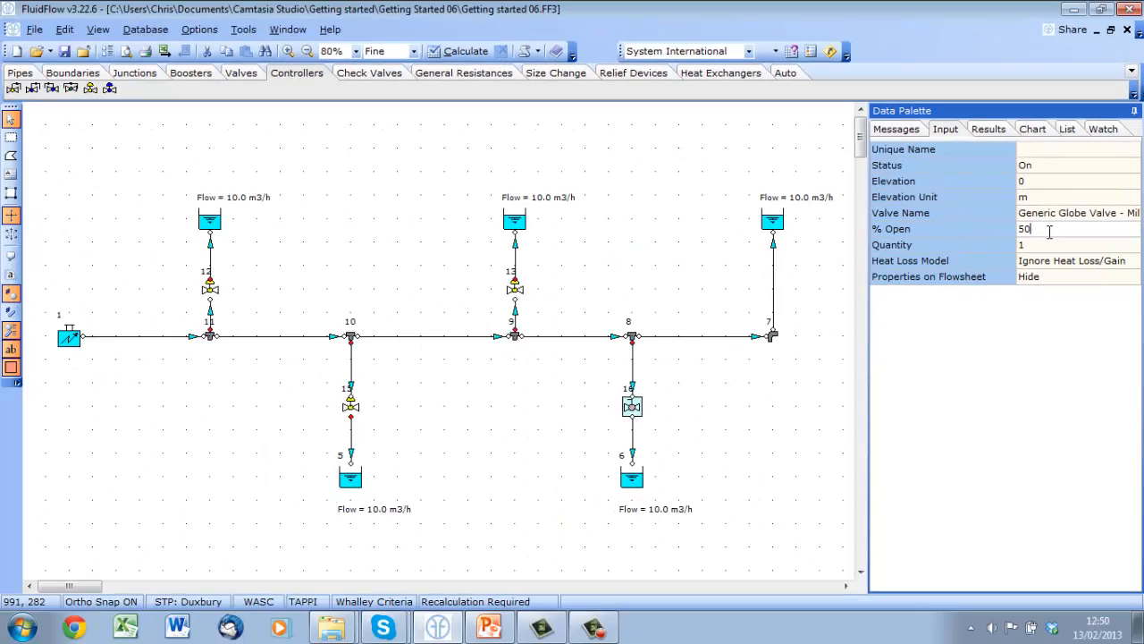
click(465, 50)
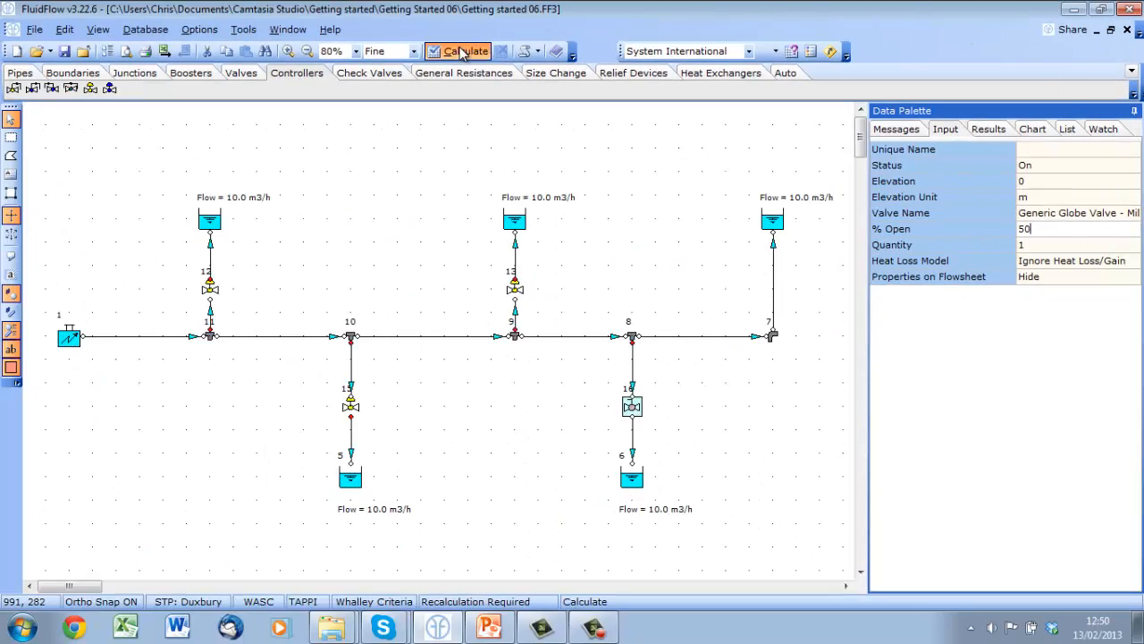
click(458, 50)
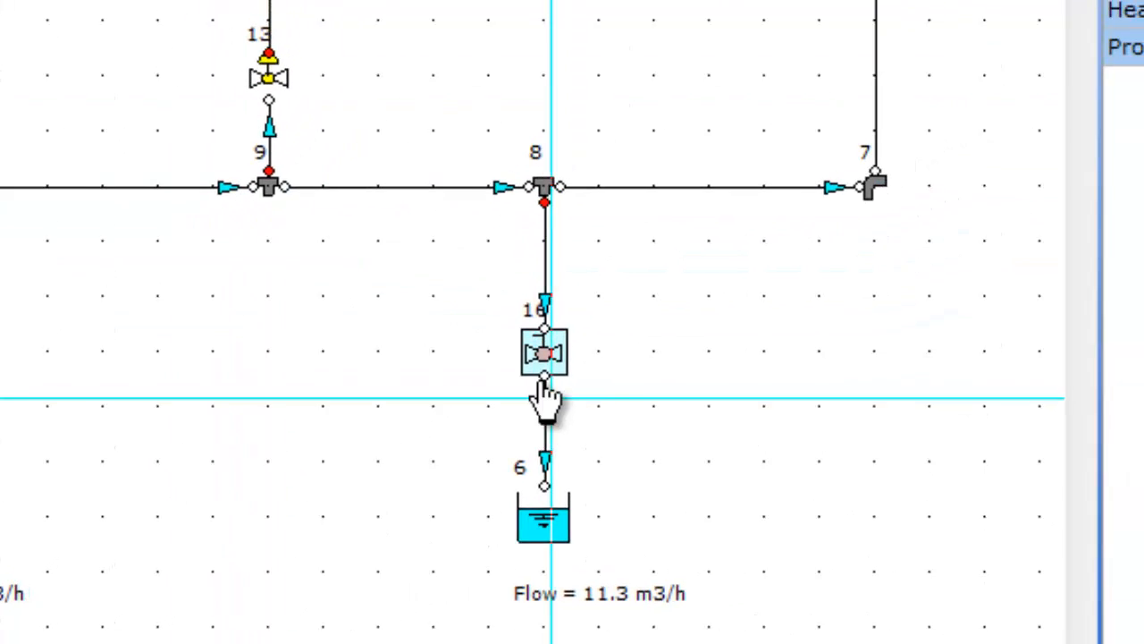
Adjust the globe valve opening to 30% then 27% so all offtakes reach 10.0 m3/h
click(543, 354)
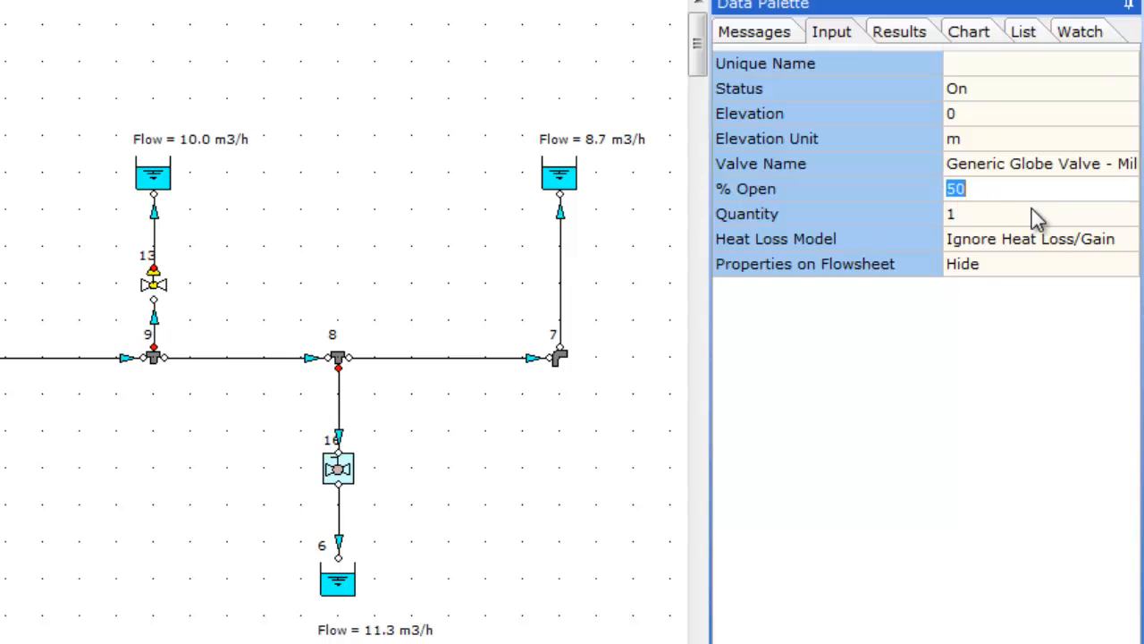
text(30)
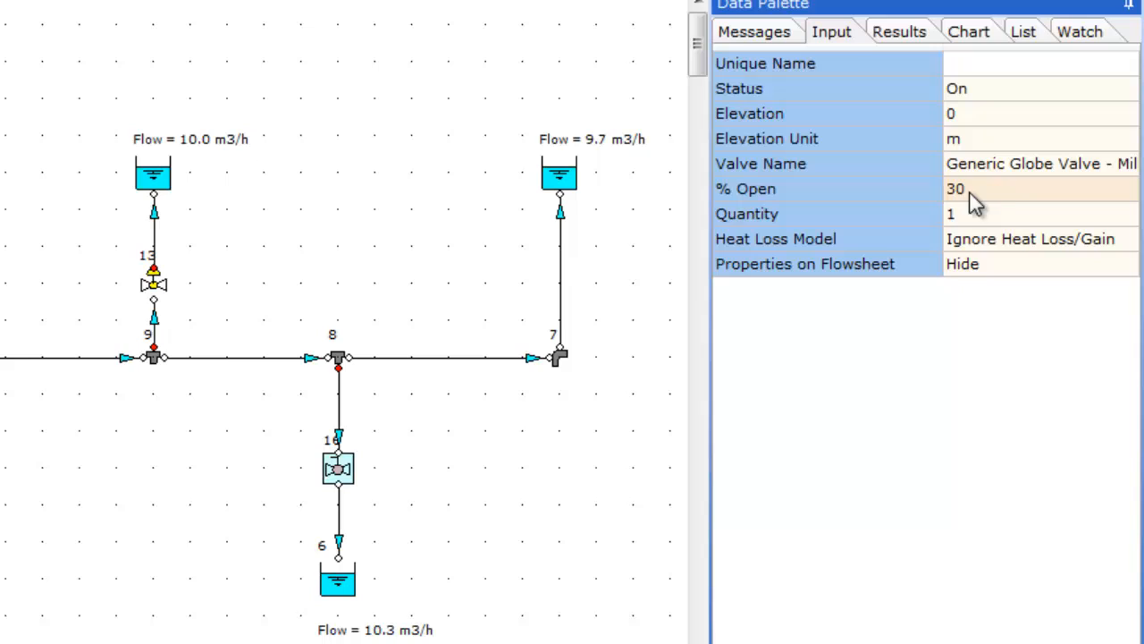
text(27)
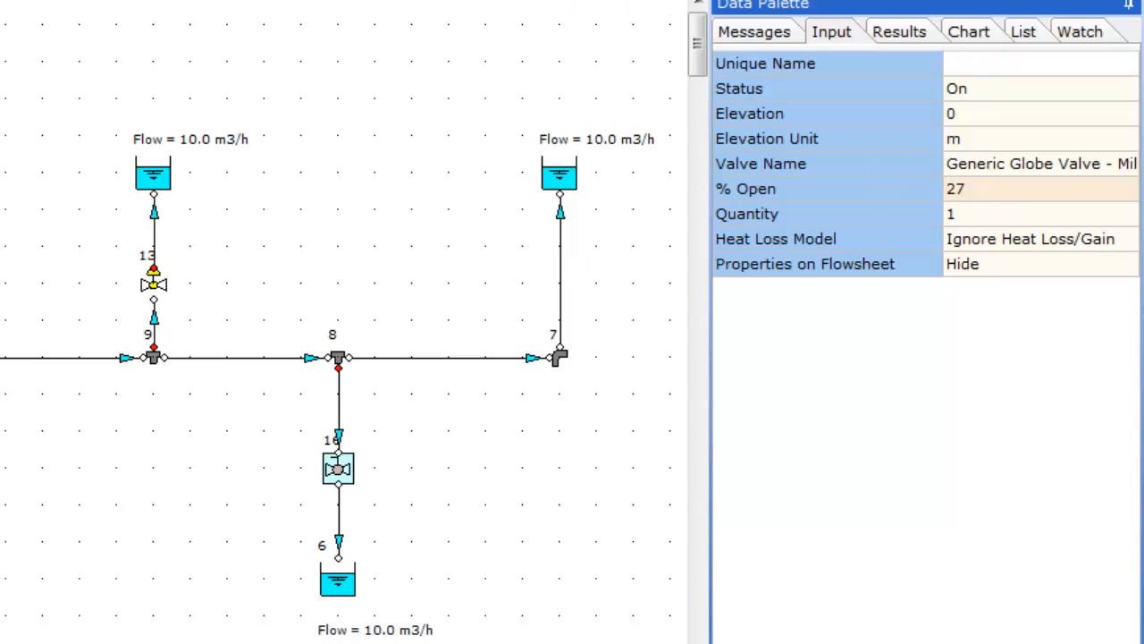
mouse_move(966, 229)
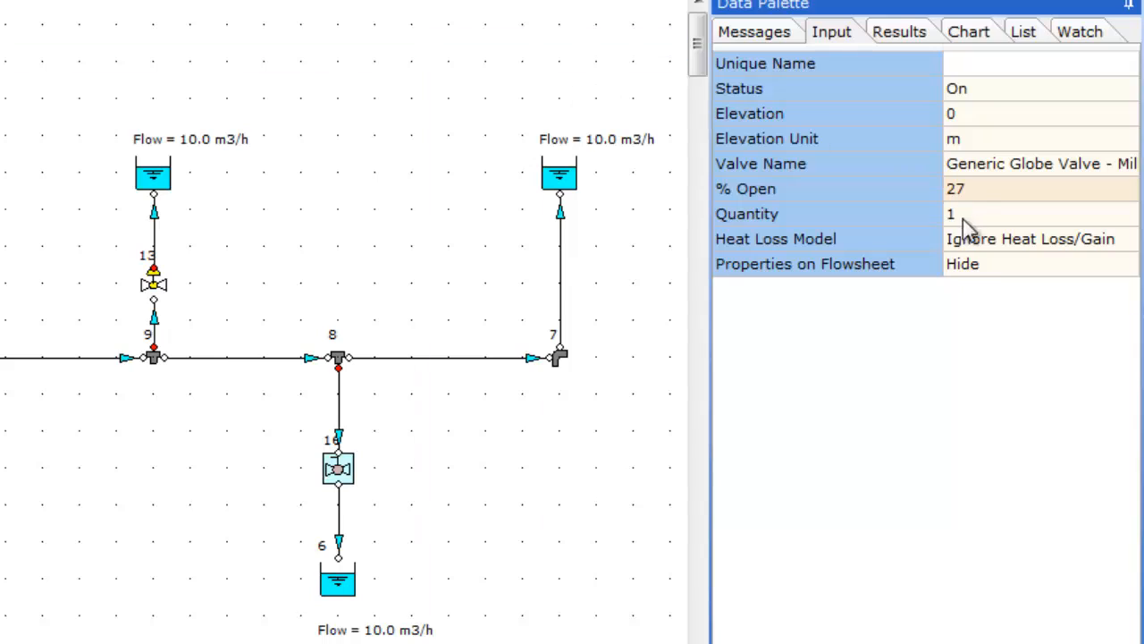
mouse_move(338, 586)
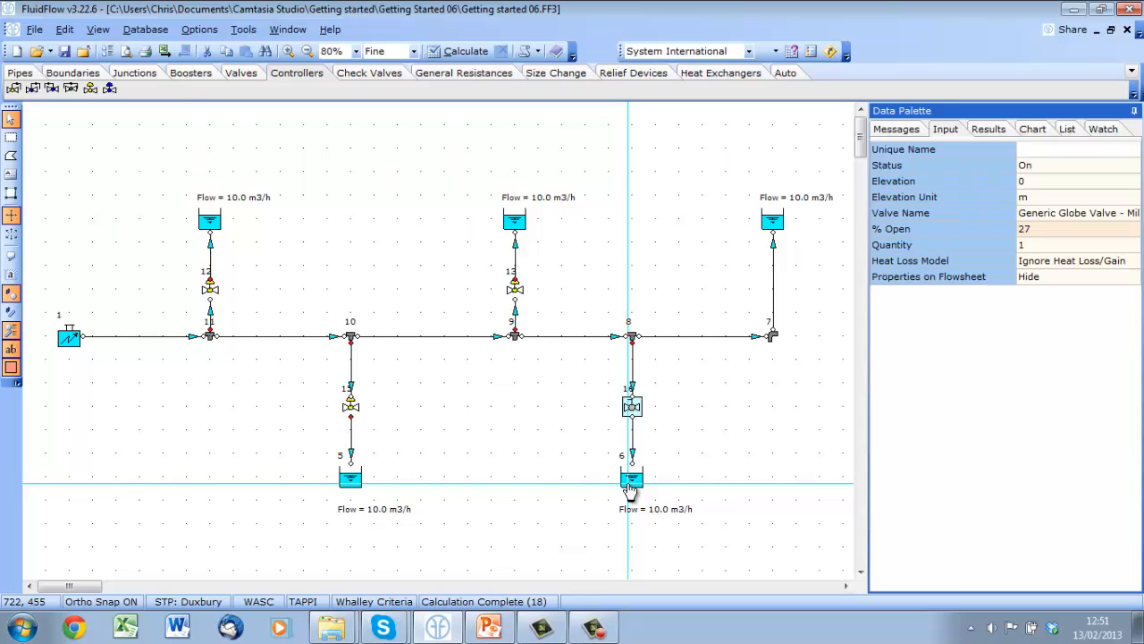
Replace the upper middle flow controller with a thin sharp-edged orifice sized in inches
click(515, 286)
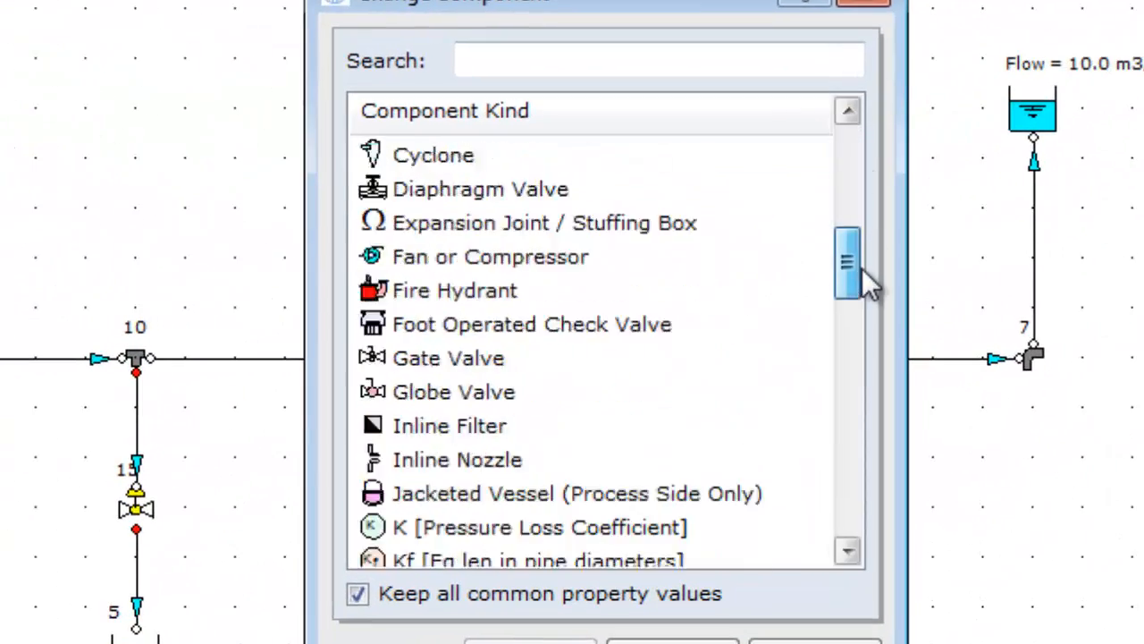
scroll(down, 3)
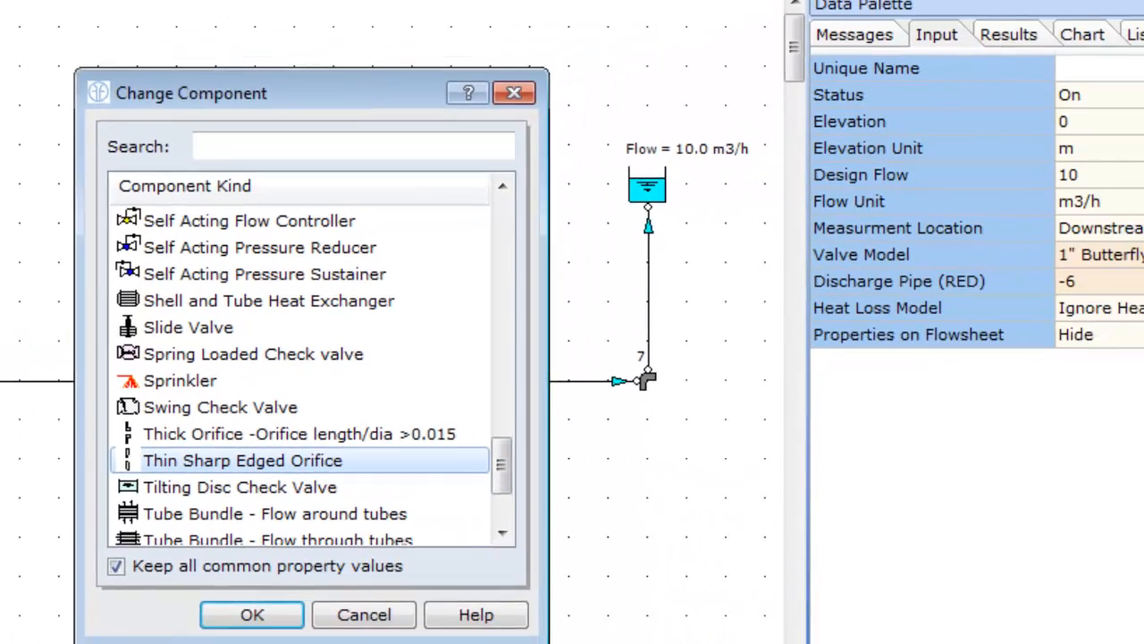
click(250, 615)
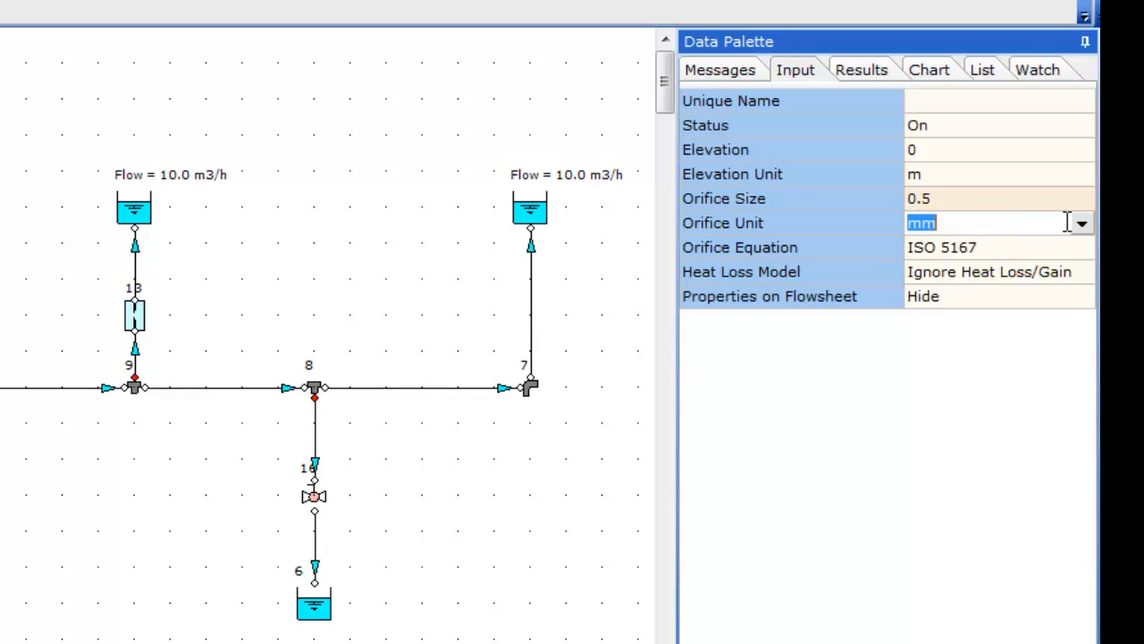
text(in)
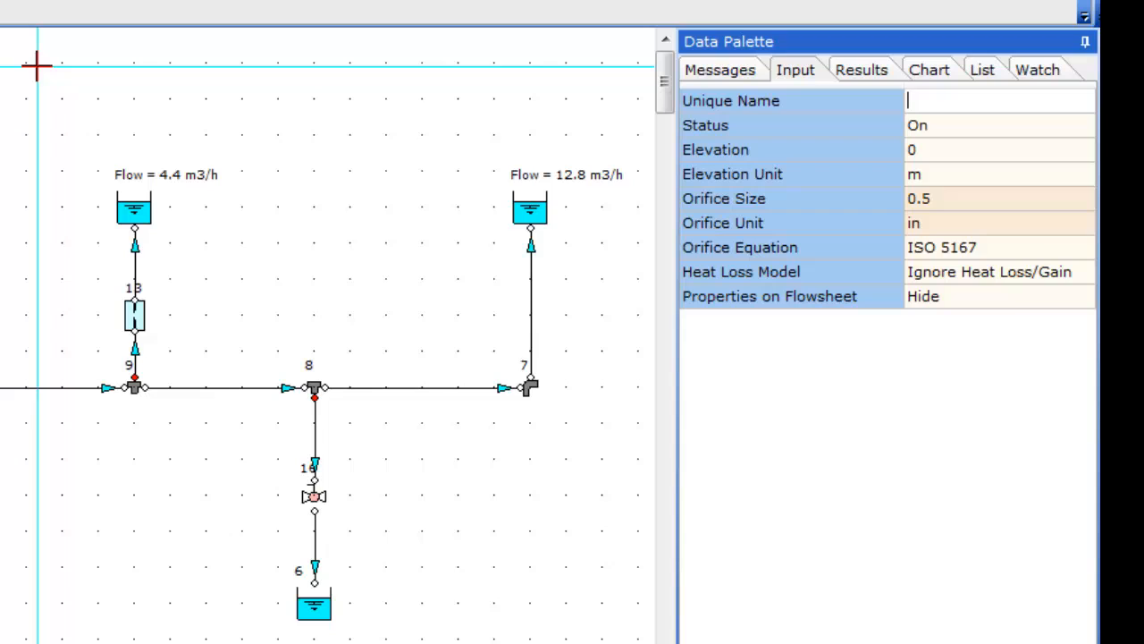
mouse_move(726, 114)
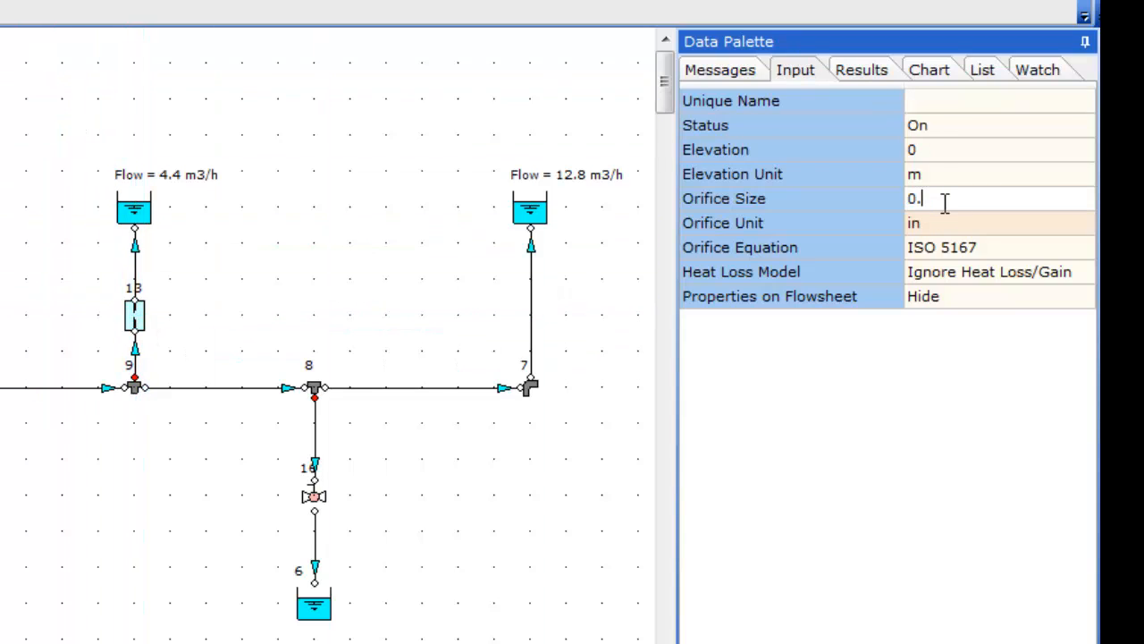
Tune the orifice size to 0.75 then 0.85 in, giving 10.3 and 9.8 m3/h
text(75)
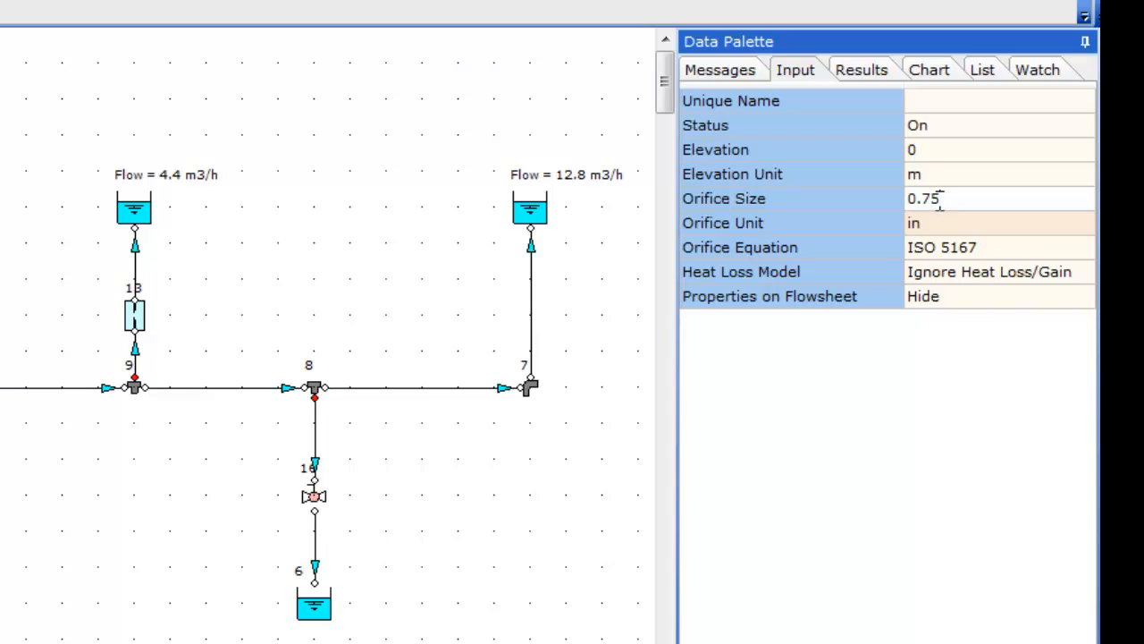
mouse_move(368, 40)
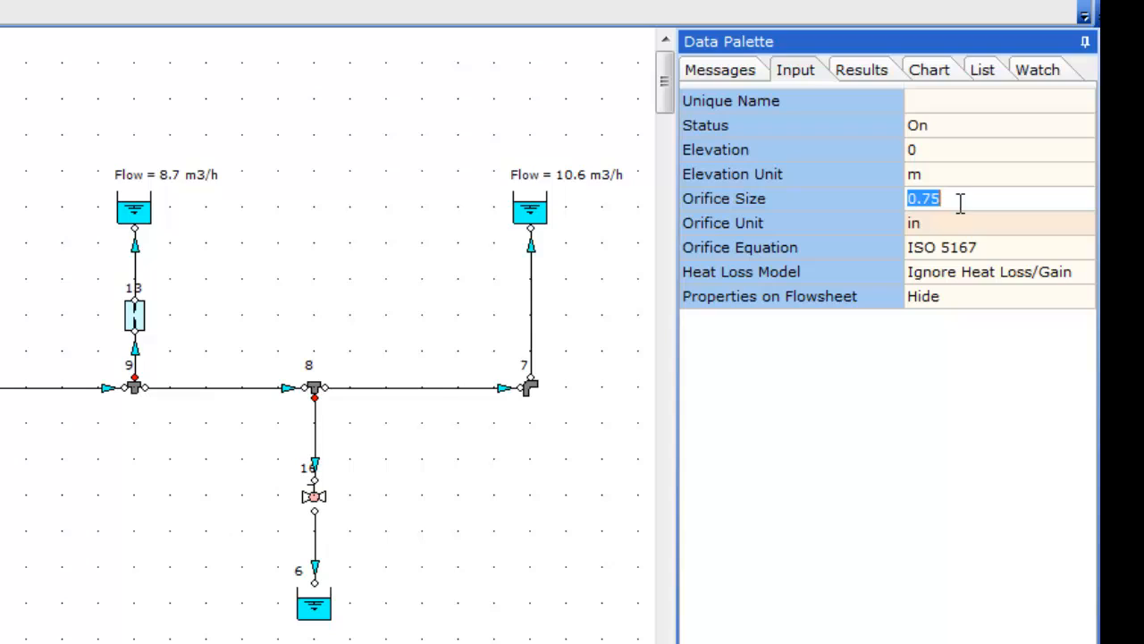
text(0.85)
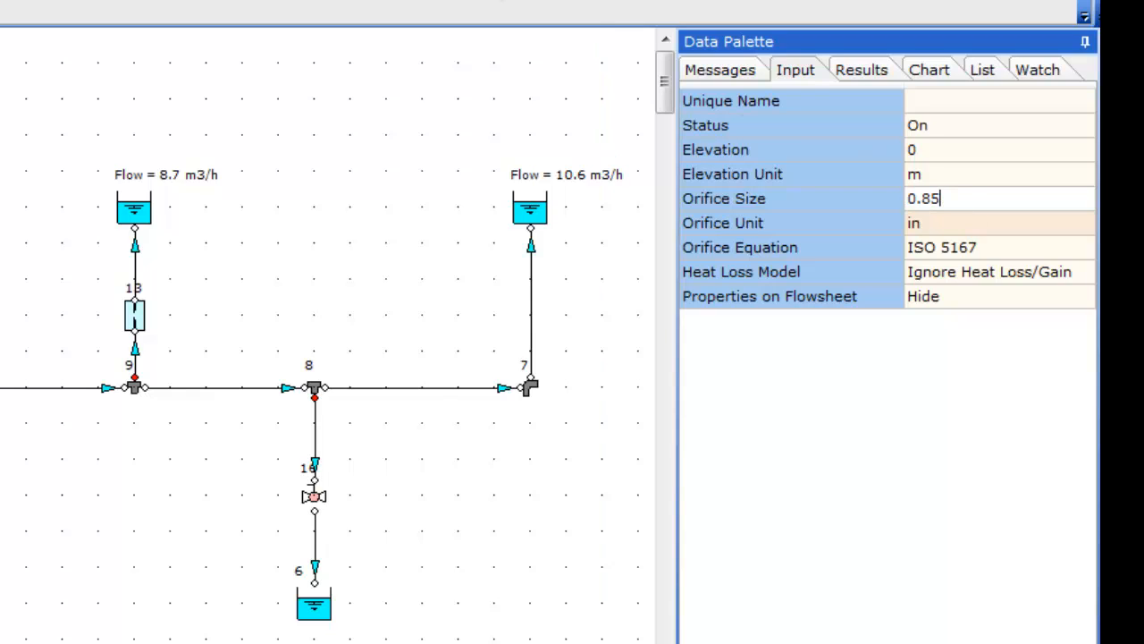
key(Return)
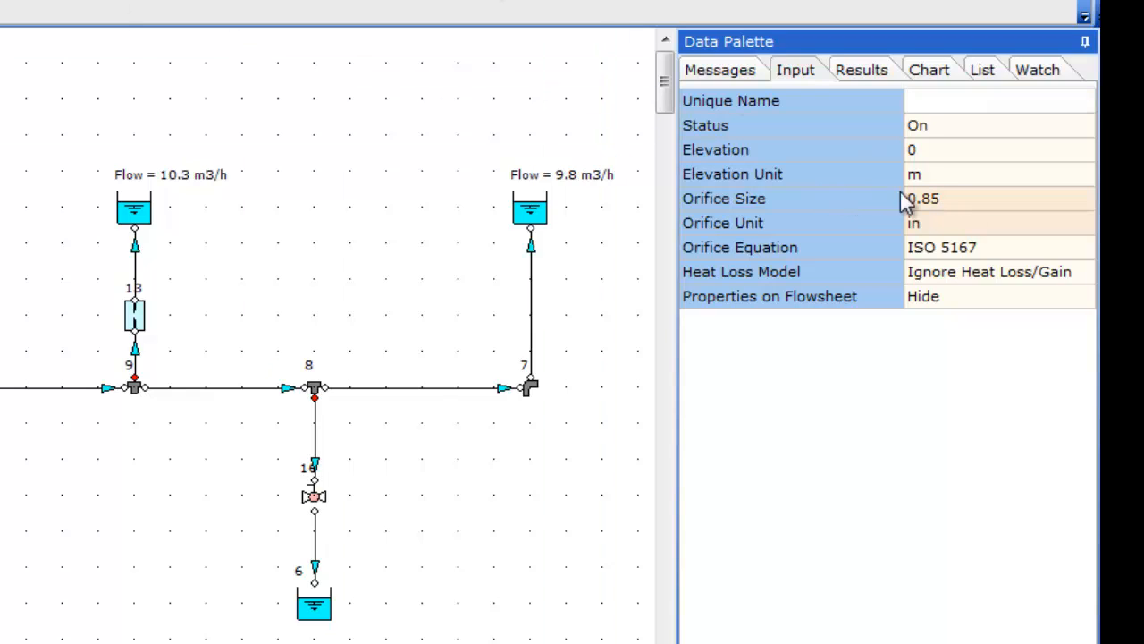
click(998, 197)
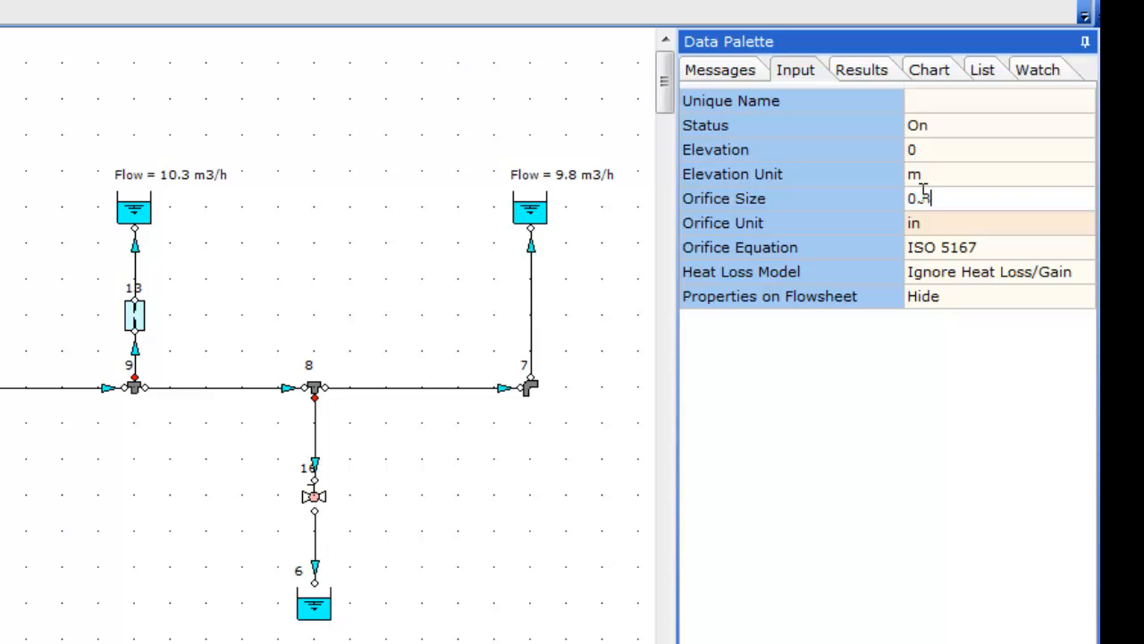